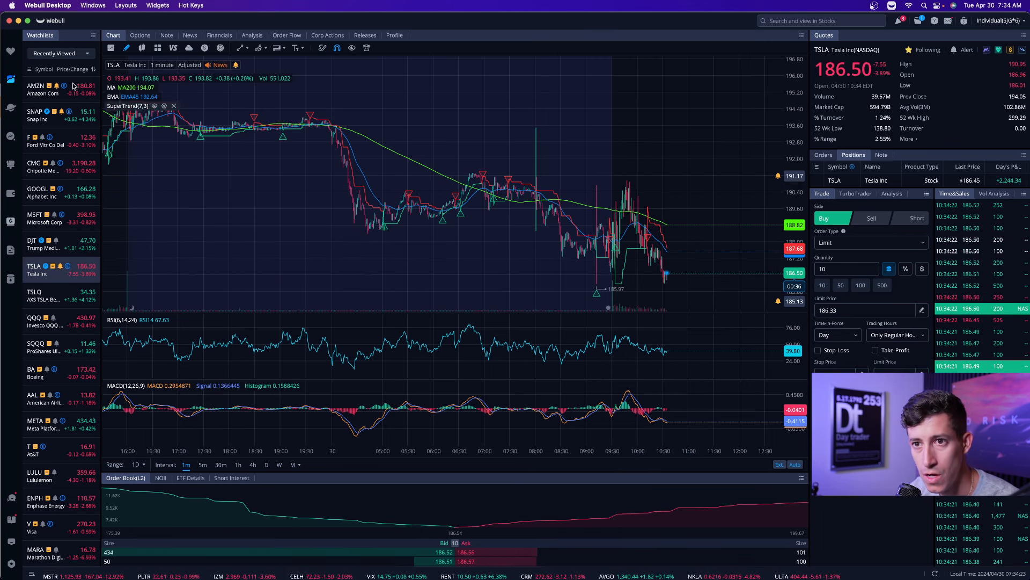
Step: Chart AMZN from the watchlist in place of Tesla, shown on 4-hour candles
{"action": "left_click", "coordinate": [43, 89]}
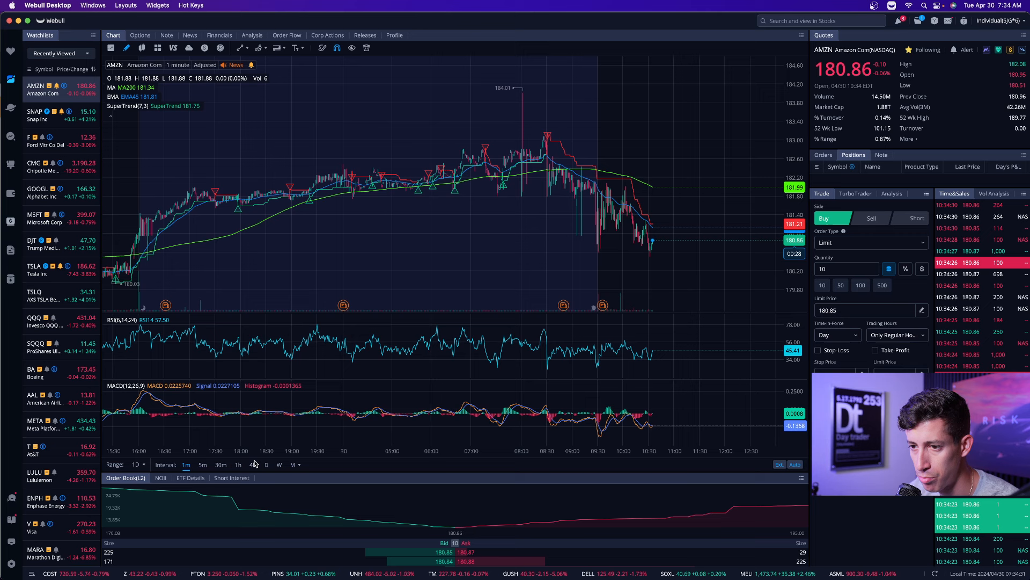
{"action": "left_click", "coordinate": [253, 465]}
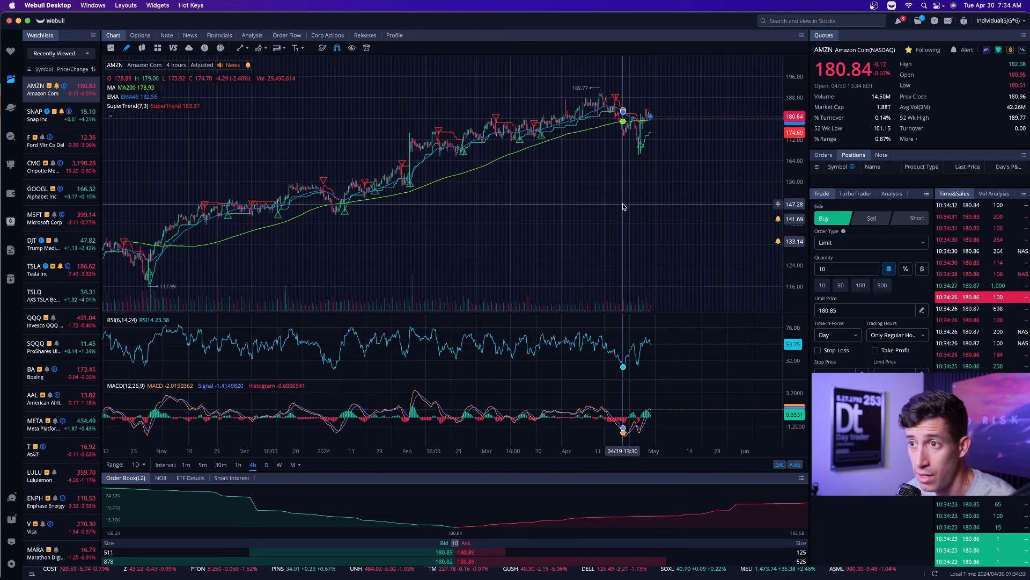
{"action": "mouse_move", "coordinate": [321, 207]}
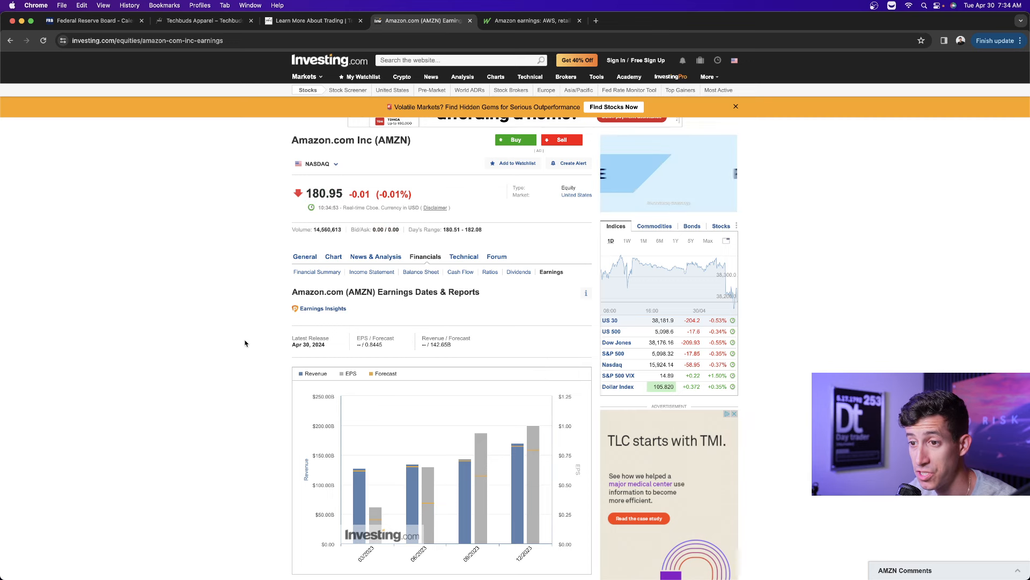
{"action": "scroll", "scroll_direction": "down", "scroll_amount": 3}
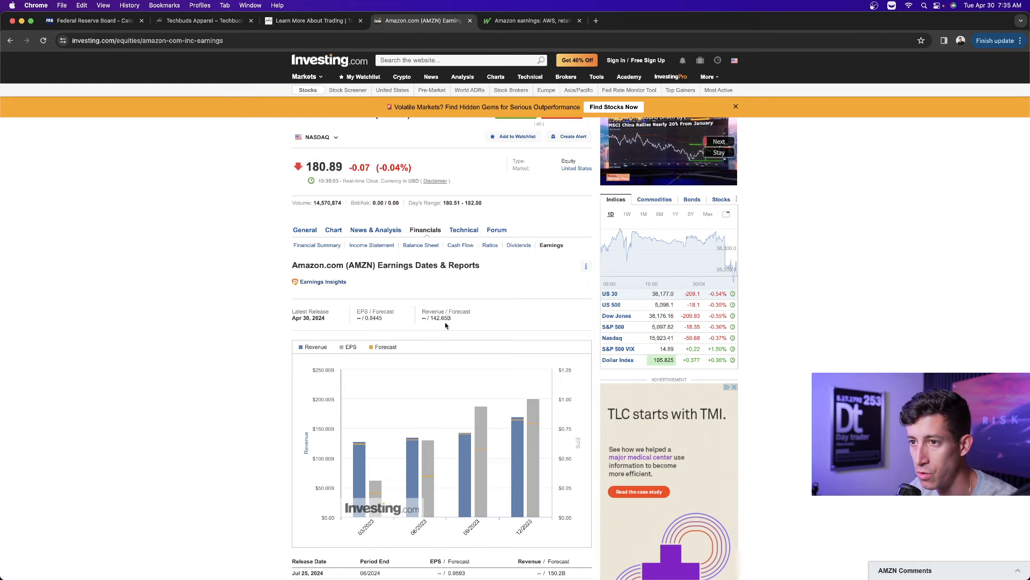
{"action": "left_click", "coordinate": [530, 20]}
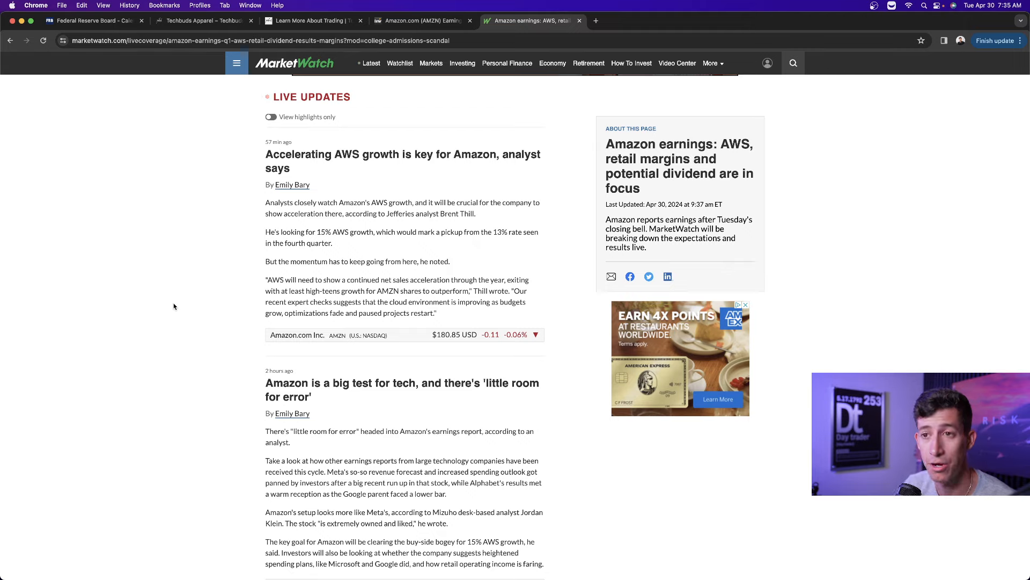
{"action": "mouse_move", "coordinate": [377, 164]}
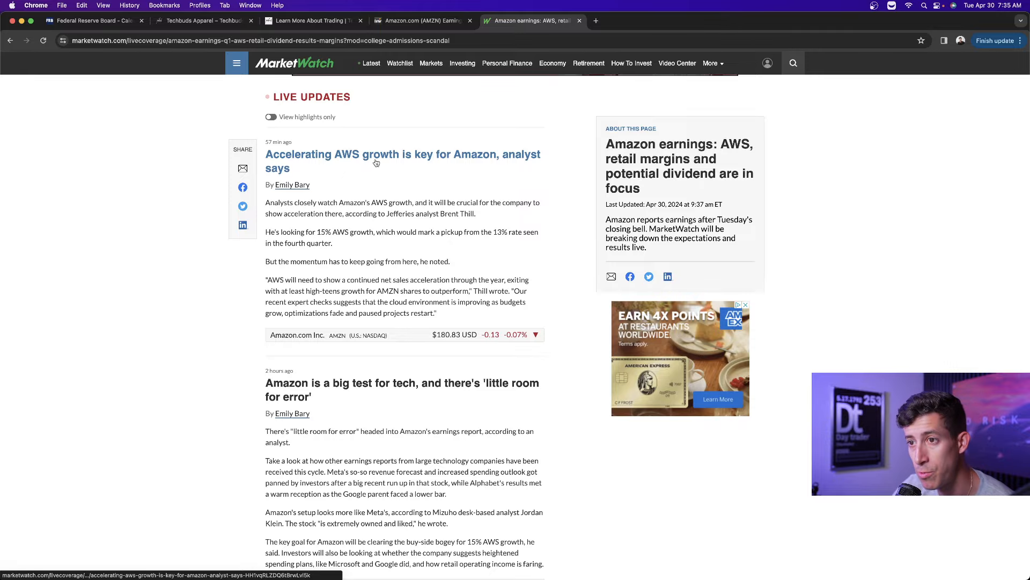
{"action": "mouse_move", "coordinate": [452, 166]}
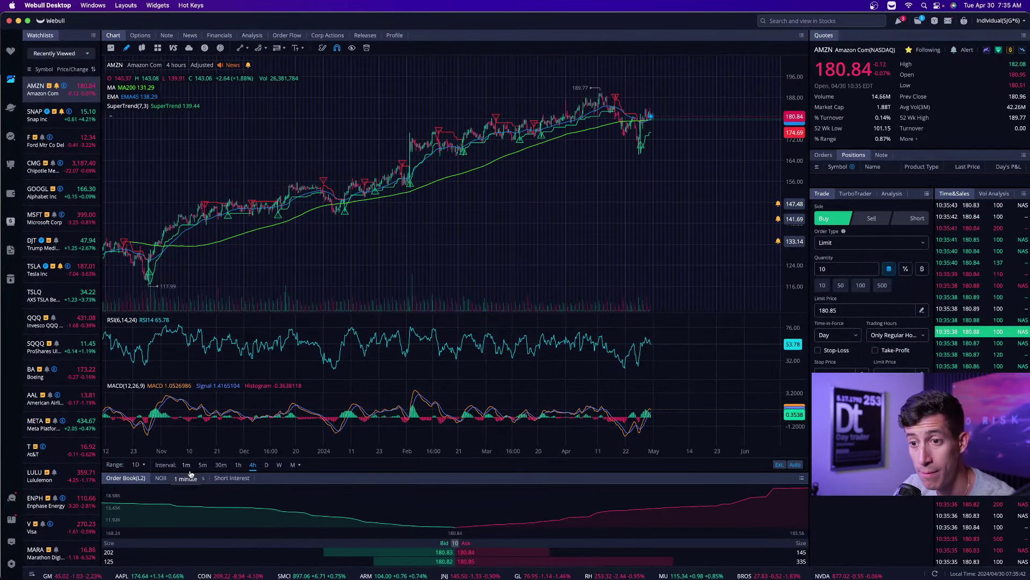
Step: Return Webull's Amazon chart to 1-minute candles for today's intraday action
{"action": "left_click", "coordinate": [186, 464]}
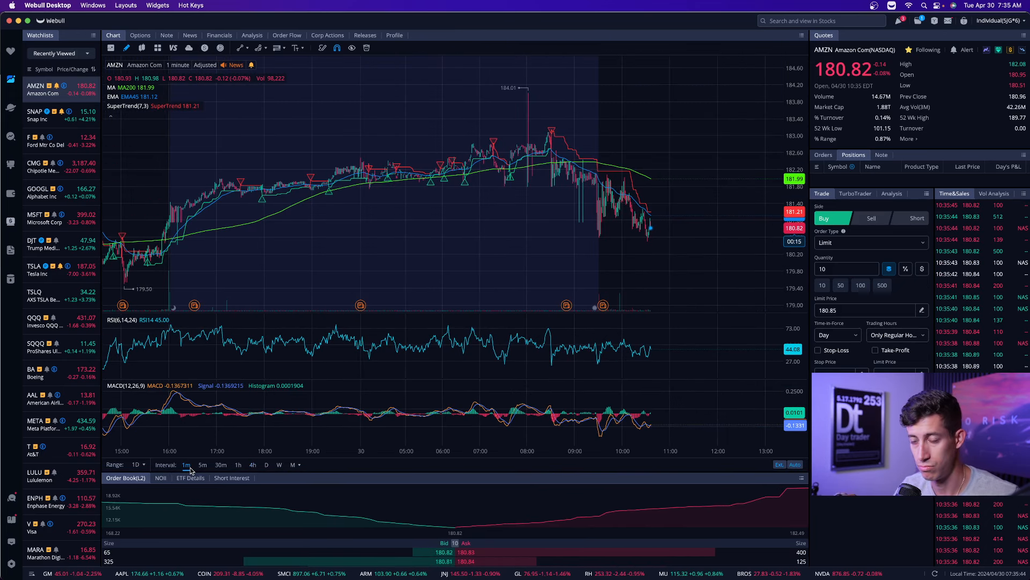